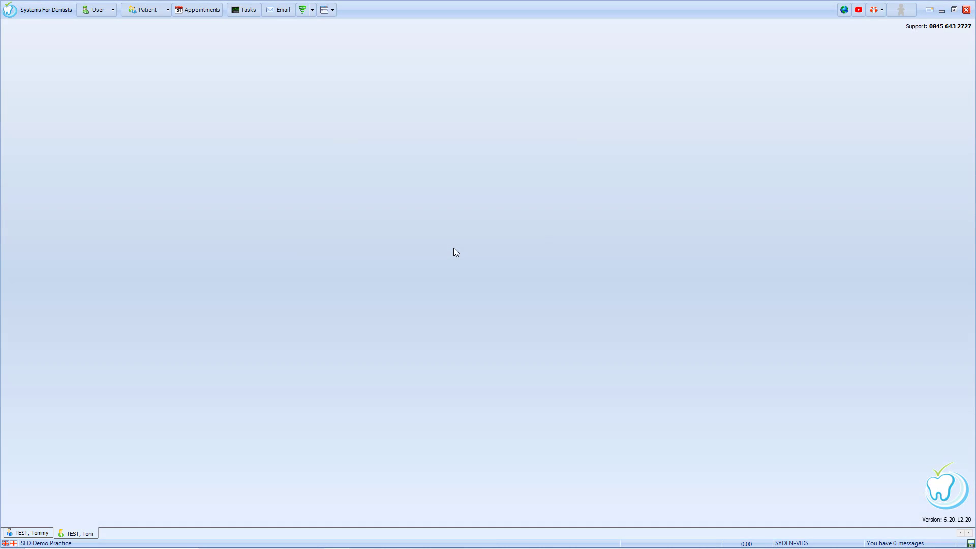
mouse_move(122, 77)
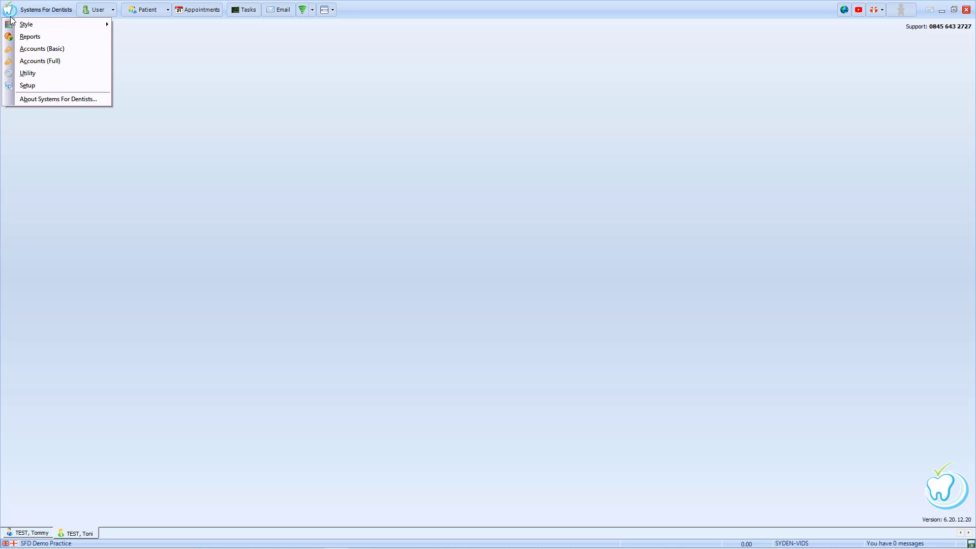
Open the Setup screen from the Systems For Dentists application menu.
click(27, 85)
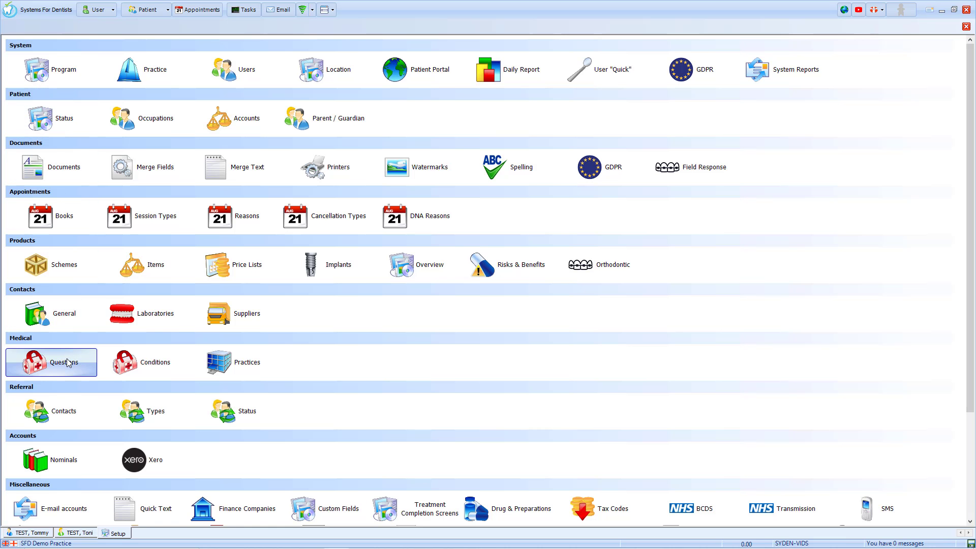
Open Medical Questions and select the female-only 'Are you pregnant / expecting a baby?' question.
click(34, 362)
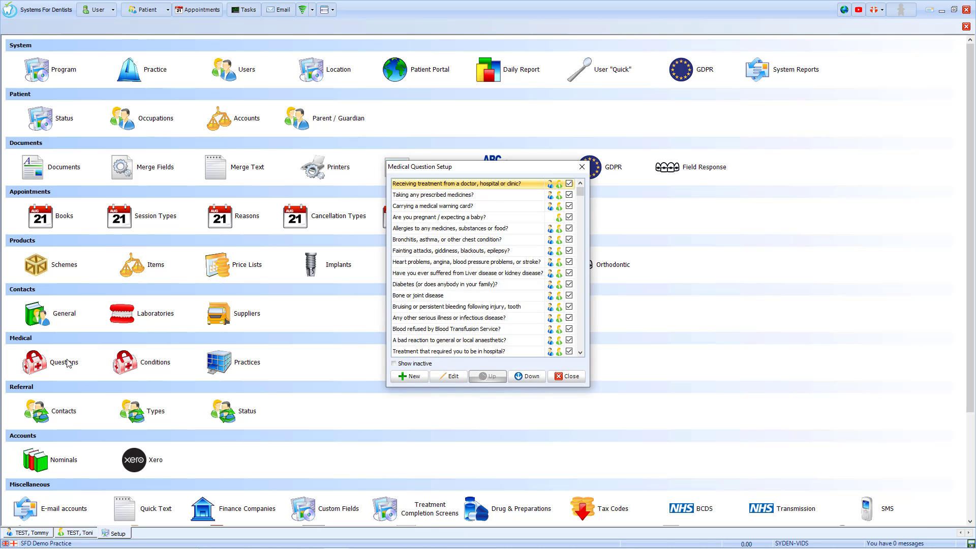
mouse_move(538, 291)
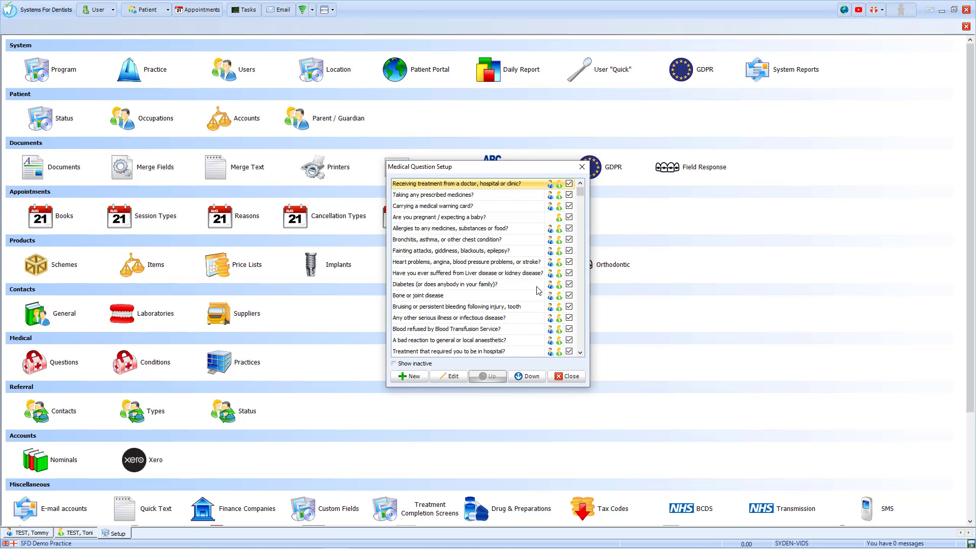
mouse_move(526, 221)
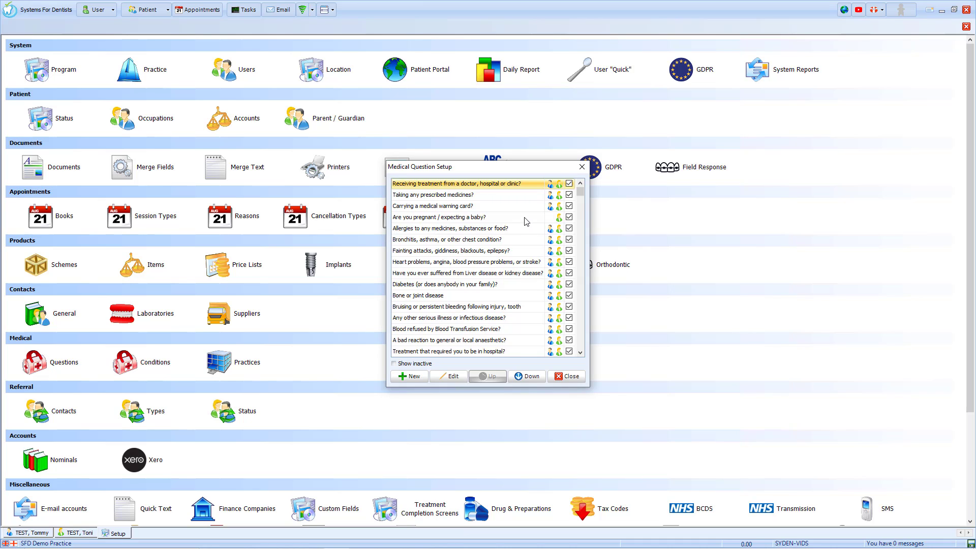
click(466, 216)
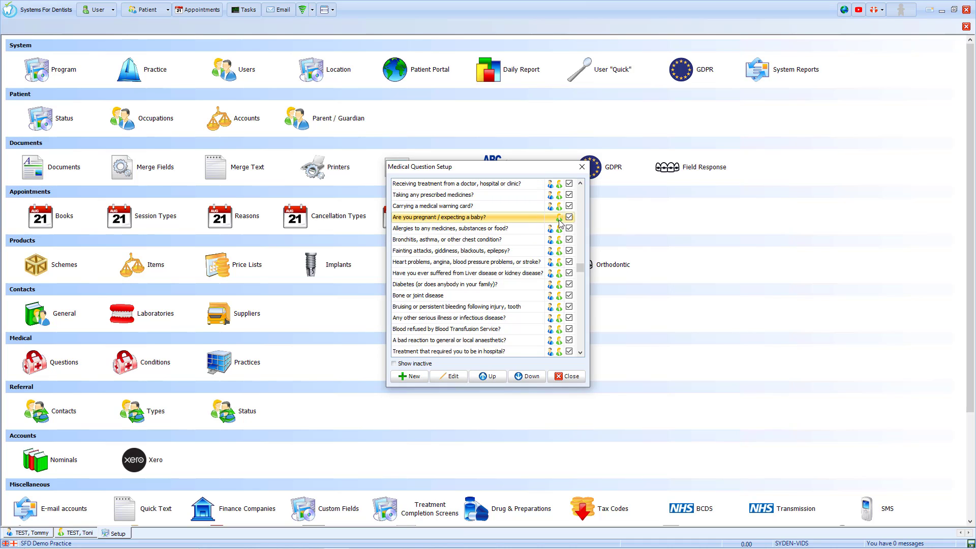
mouse_move(537, 222)
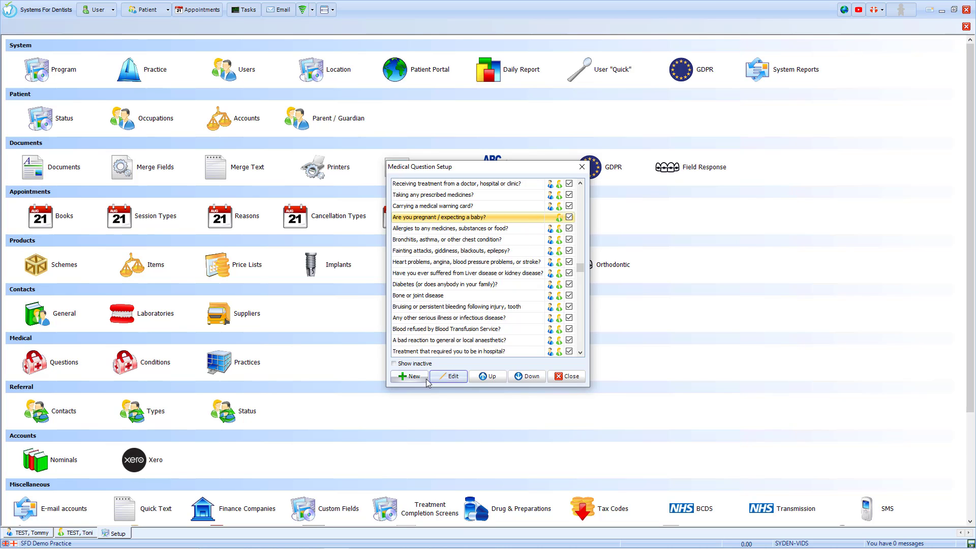
Start a new medical question, view its Gender options, then cancel it.
click(408, 376)
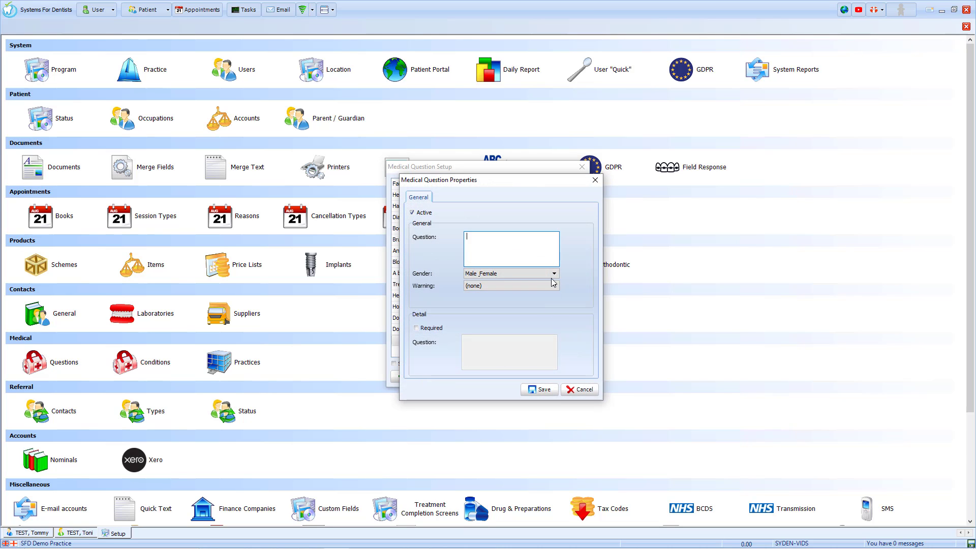
click(553, 272)
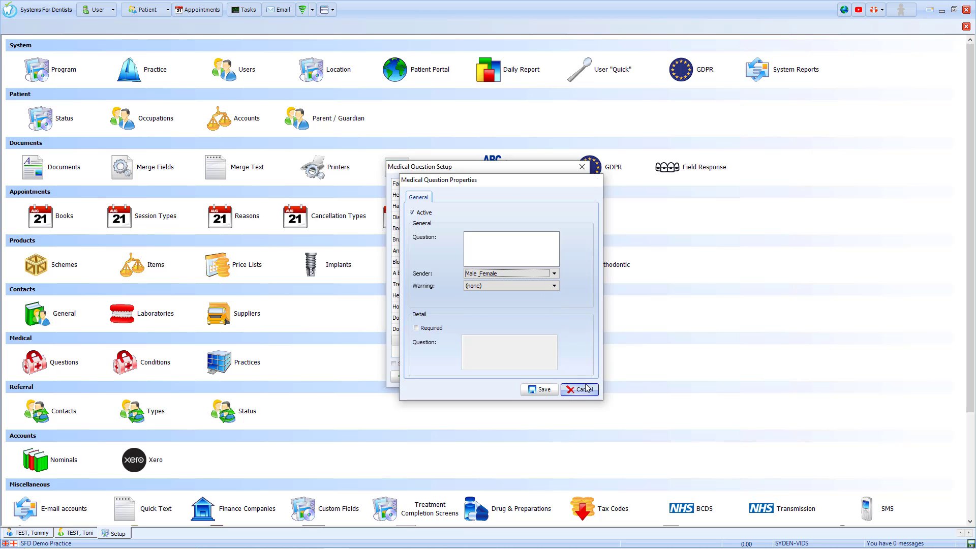
click(579, 389)
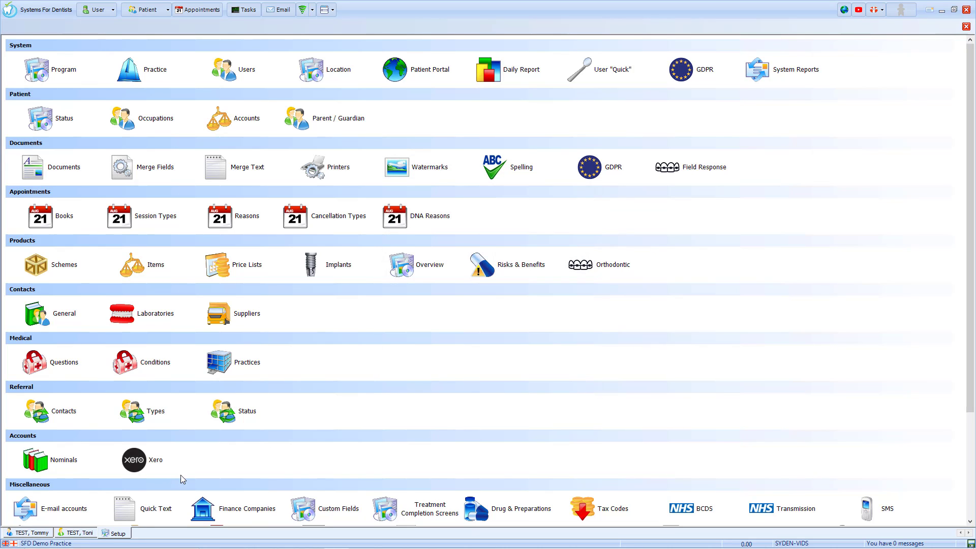
Open a new medical questionnaire for female patient TEST, Toni.
click(80, 533)
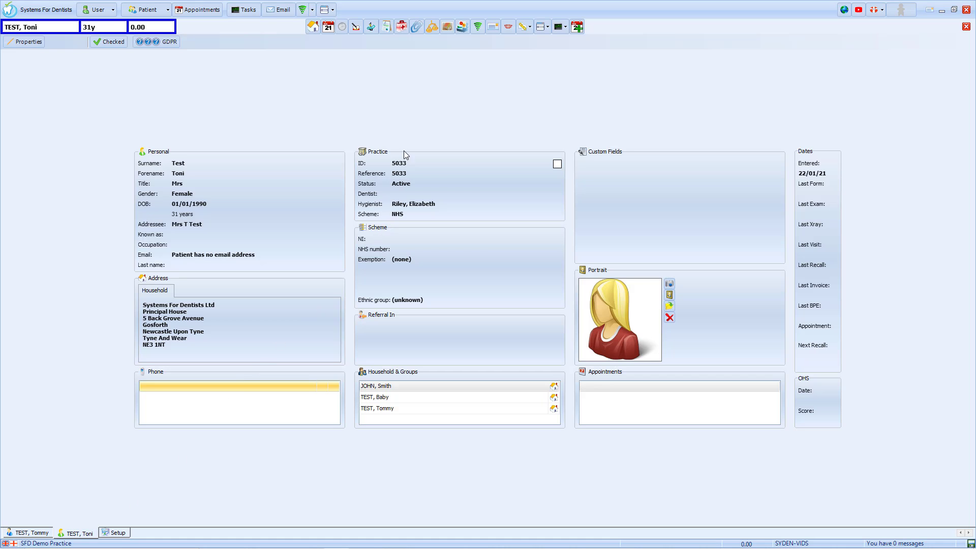
click(401, 26)
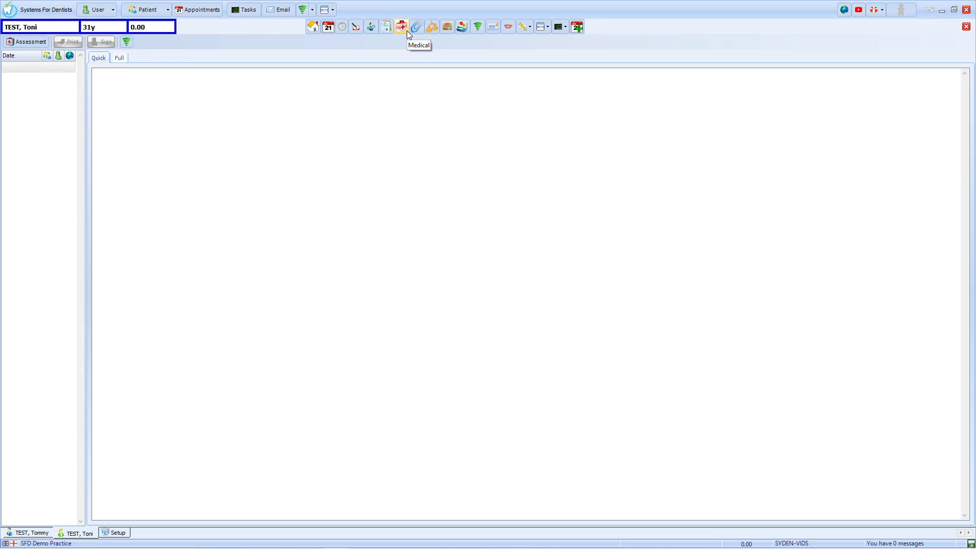
click(401, 26)
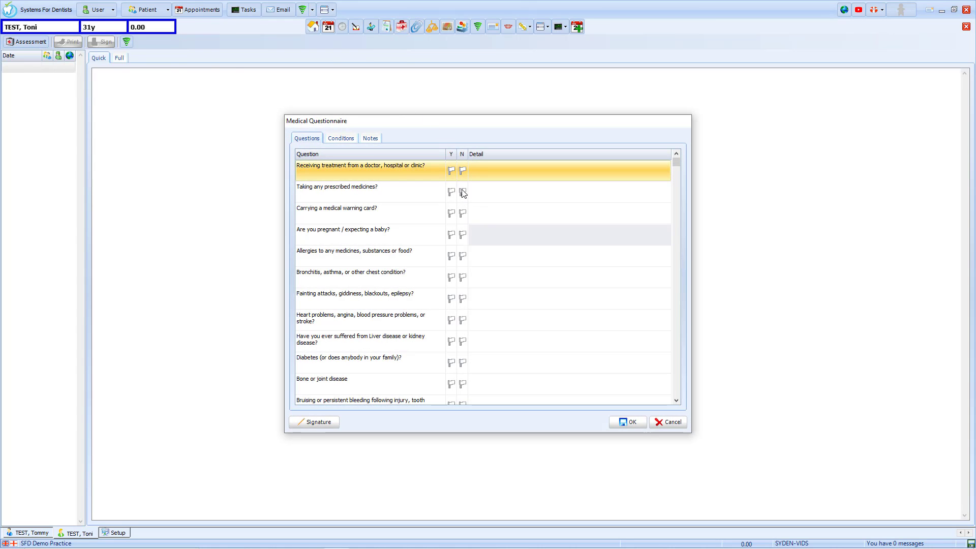
mouse_move(455, 242)
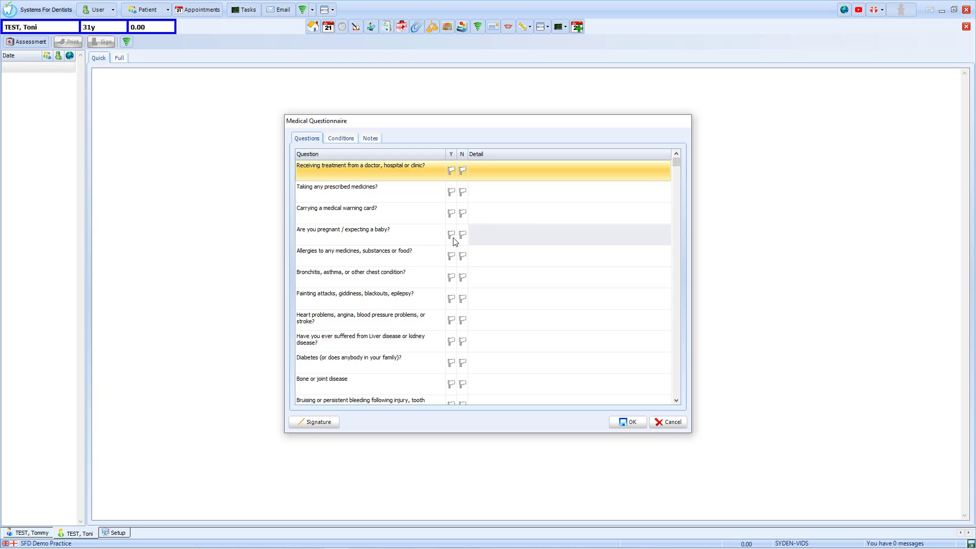
Toggle the pregnancy question Yes then No, and cancel the questionnaire unsaved.
click(450, 235)
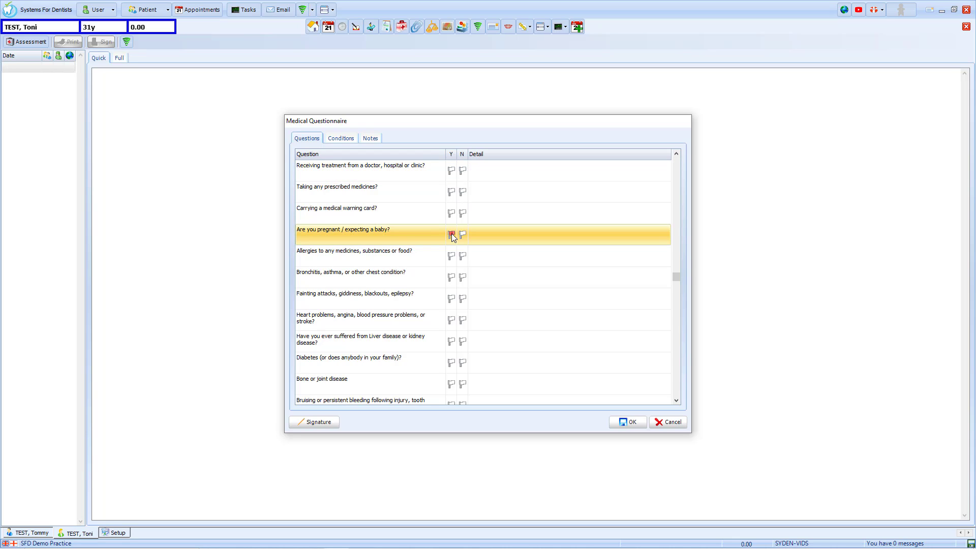
click(451, 235)
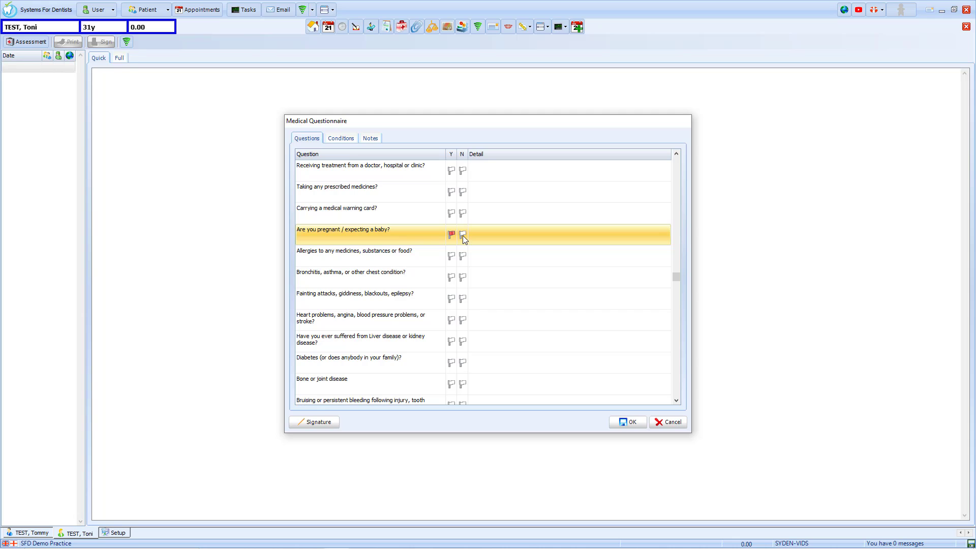
click(668, 421)
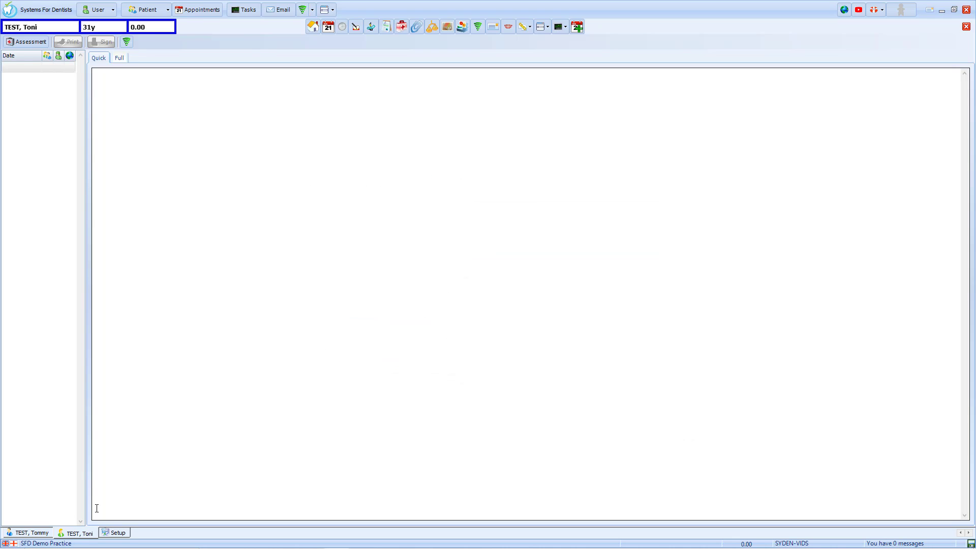
Open the medical questionnaire for male patient TEST, Tommy.
click(30, 532)
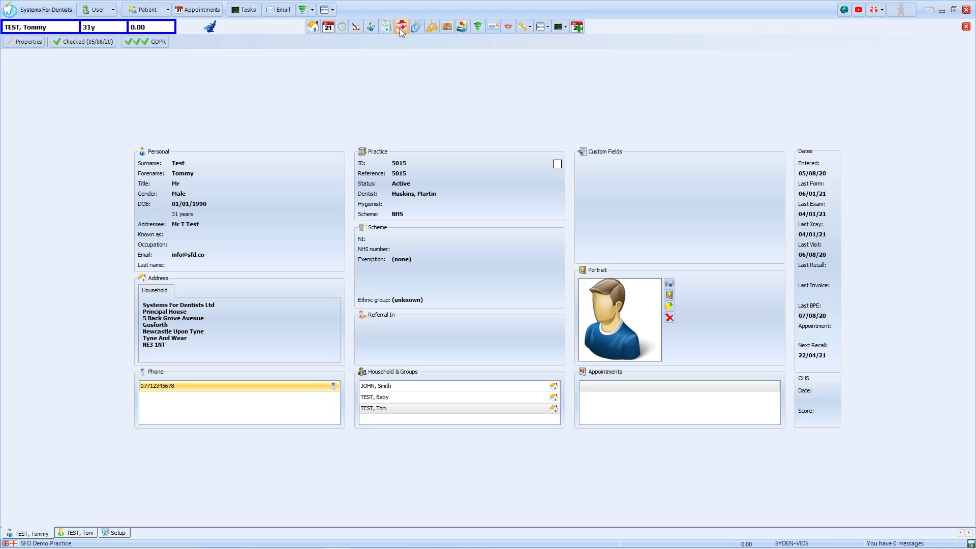
click(402, 26)
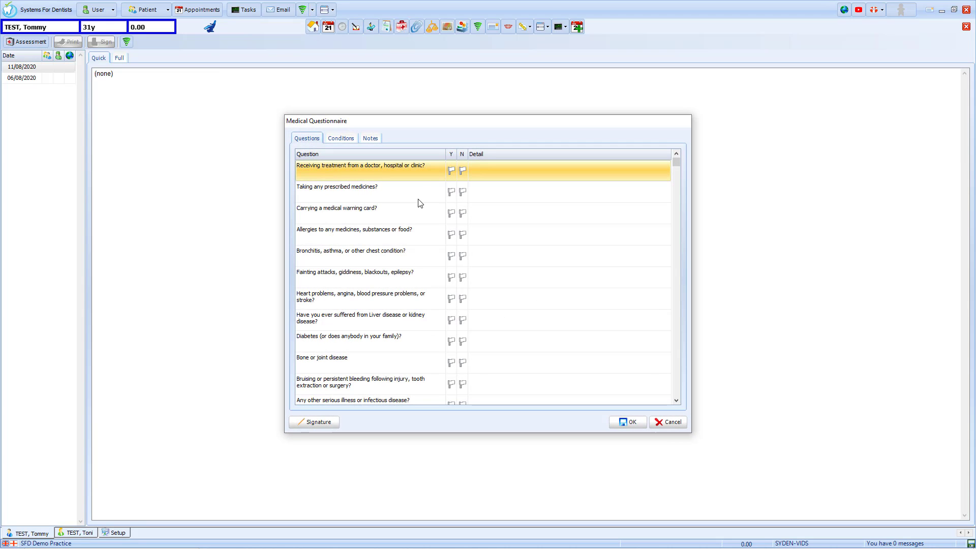
mouse_move(421, 235)
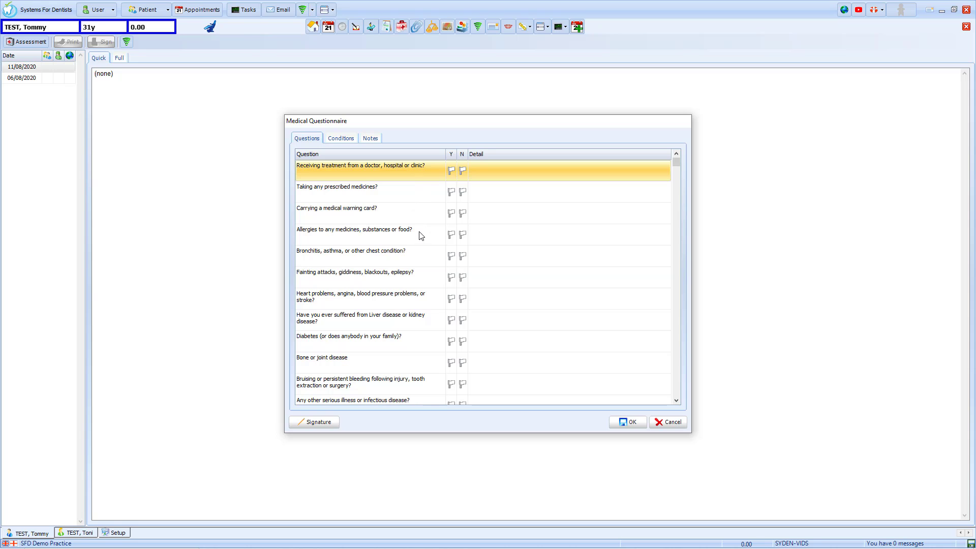